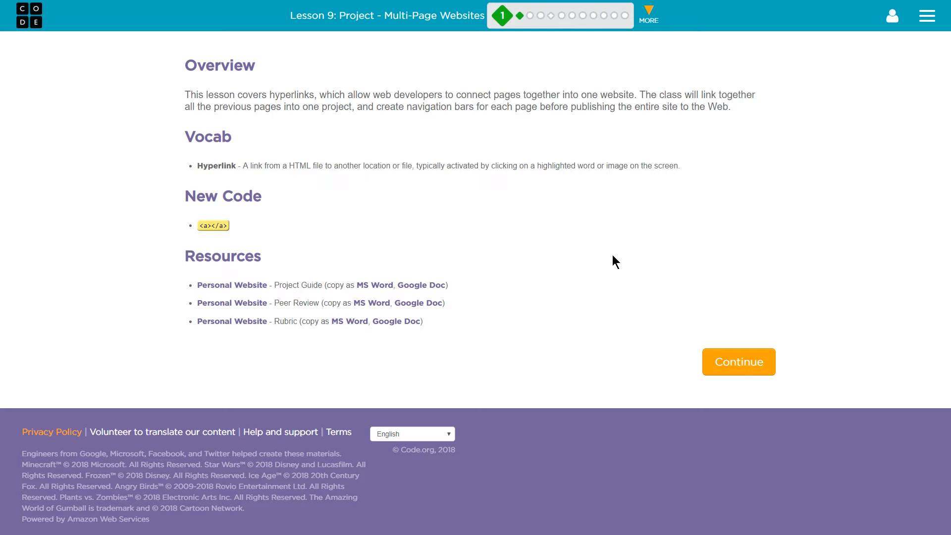
{"action": "mouse_move", "coordinate": [559, 205]}
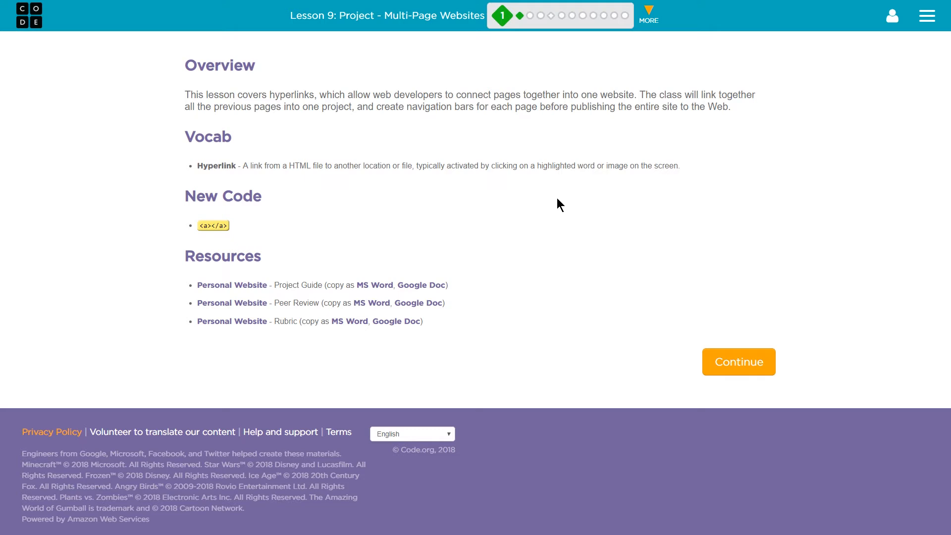
{"action": "mouse_move", "coordinate": [509, 31]}
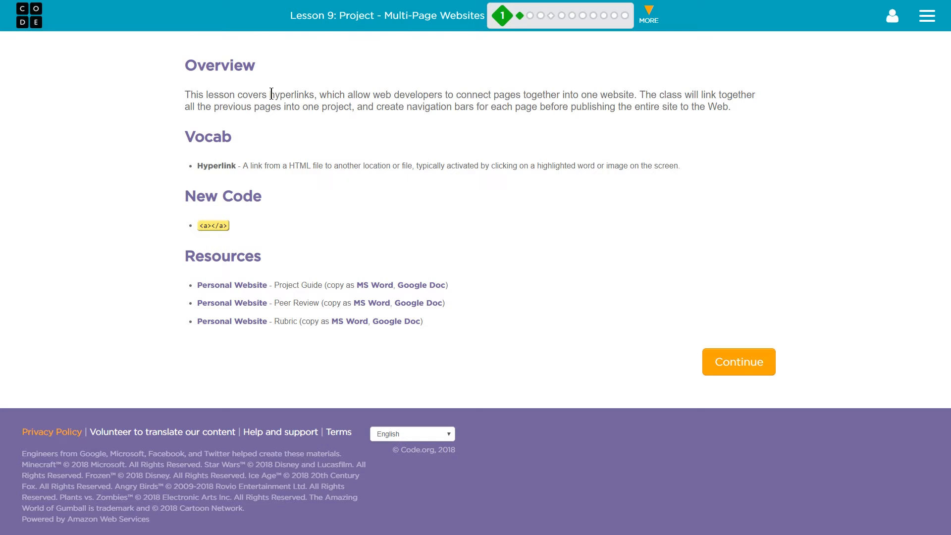
{"action": "mouse_move", "coordinate": [340, 107]}
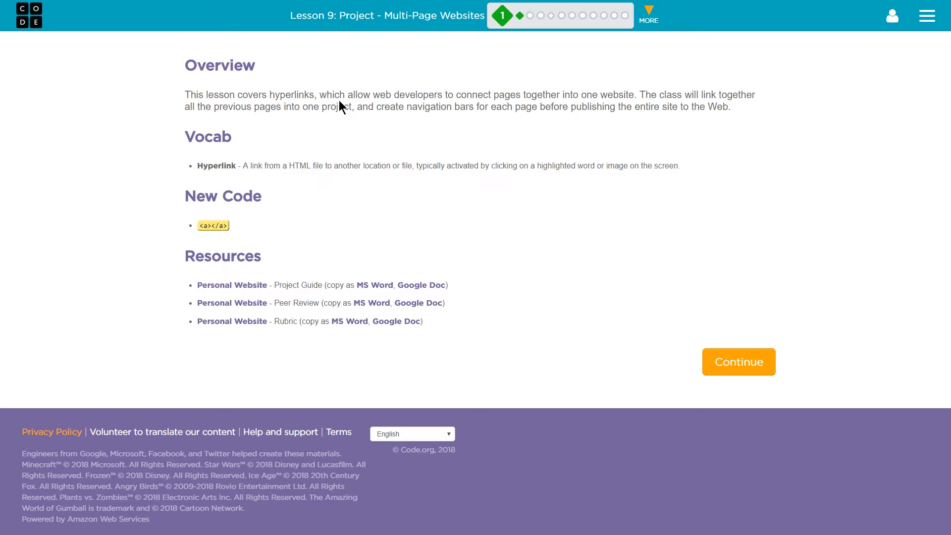
{"action": "mouse_move", "coordinate": [414, 95]}
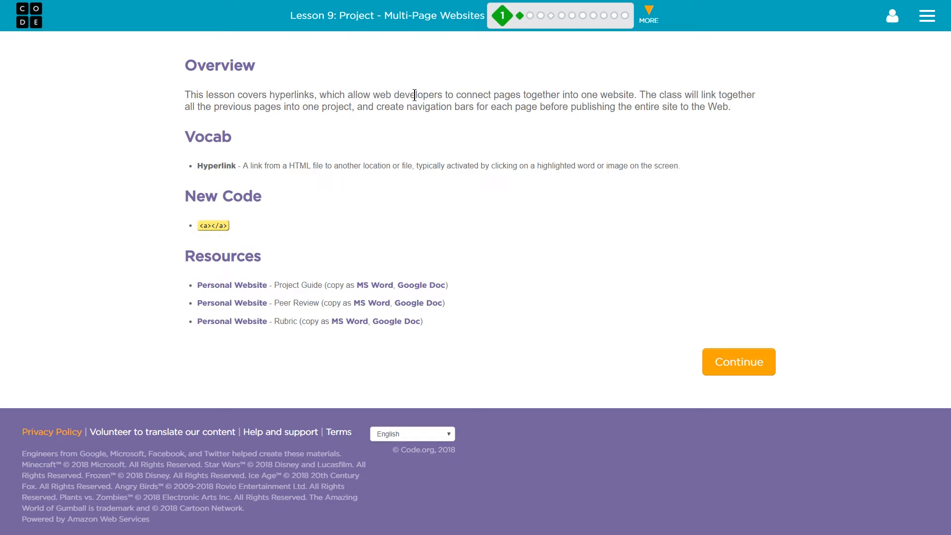
{"action": "mouse_move", "coordinate": [472, 98]}
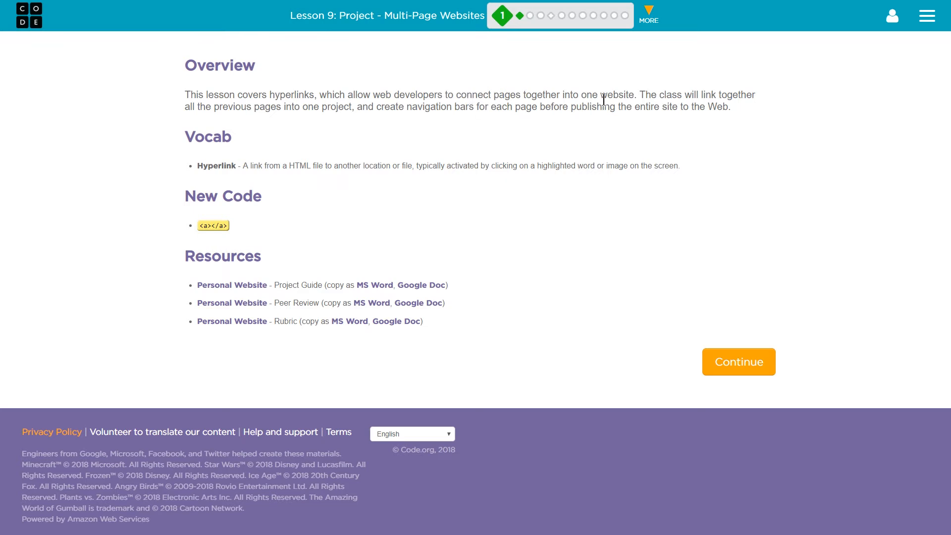
{"action": "mouse_move", "coordinate": [274, 111]}
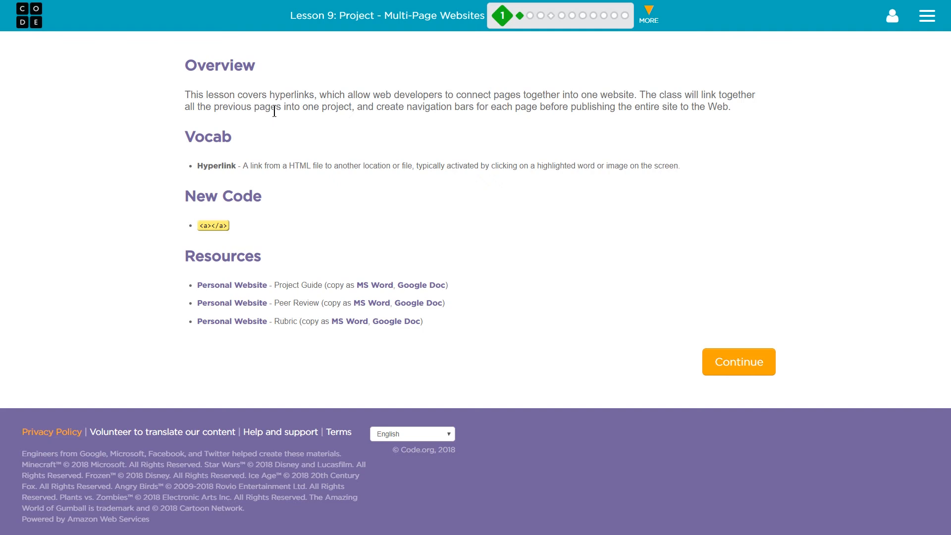
{"action": "mouse_move", "coordinate": [224, 111]}
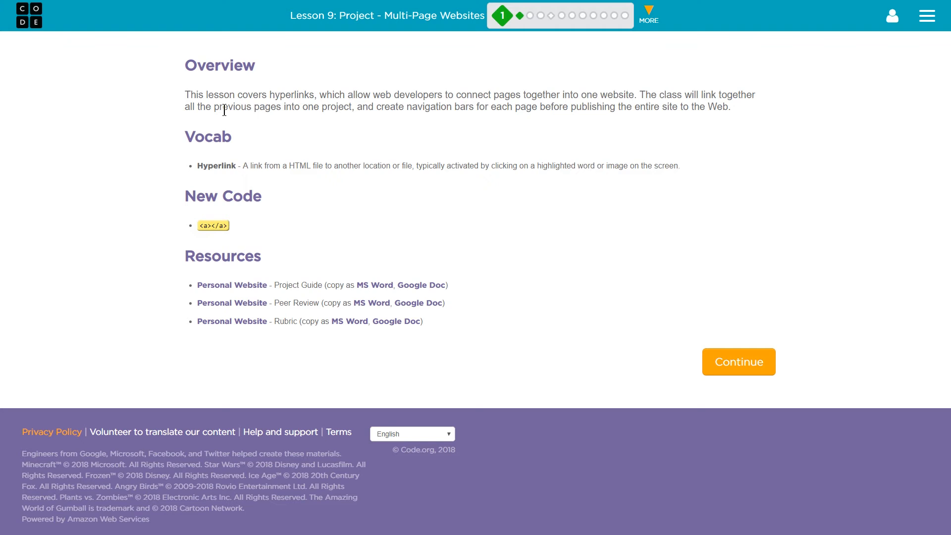
{"action": "mouse_move", "coordinate": [226, 128]}
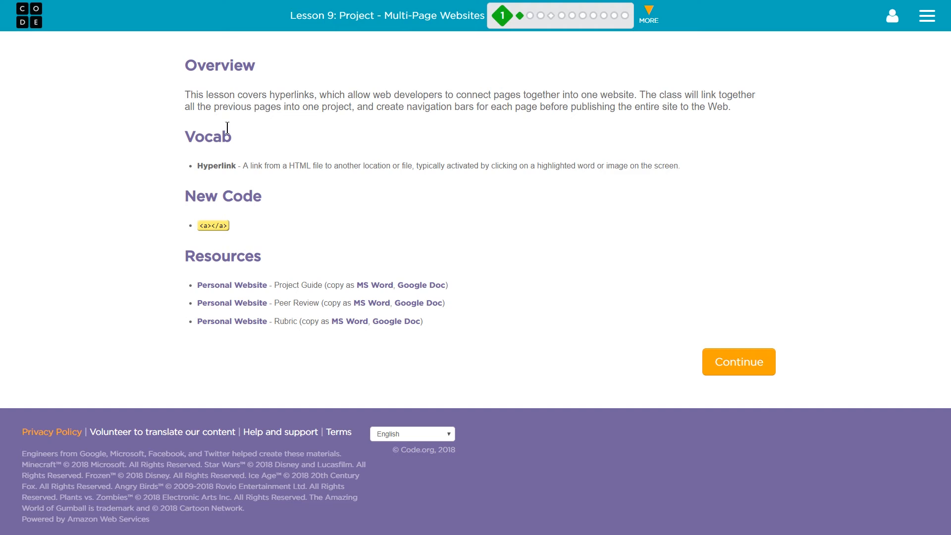
{"action": "mouse_move", "coordinate": [274, 165]}
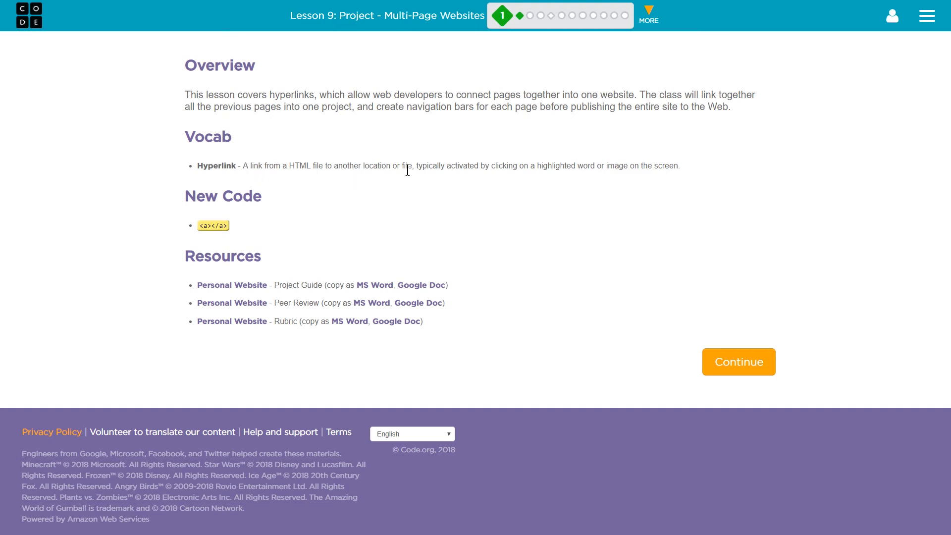
{"action": "mouse_move", "coordinate": [473, 178]}
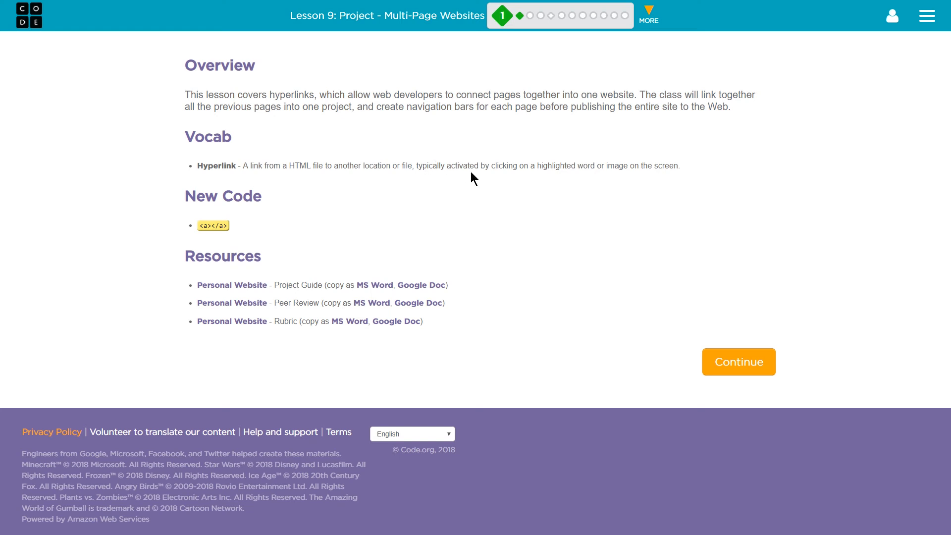
{"action": "mouse_move", "coordinate": [484, 170]}
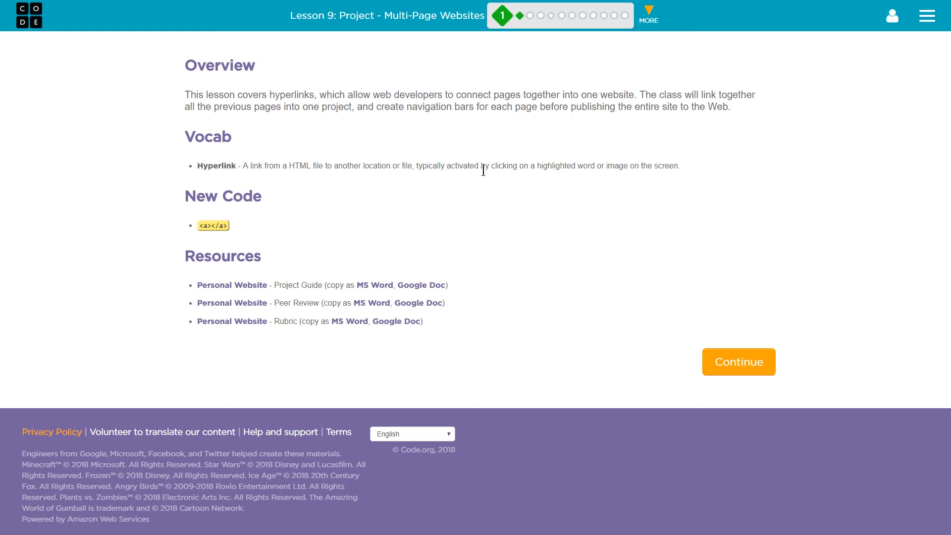
{"action": "mouse_move", "coordinate": [632, 178]}
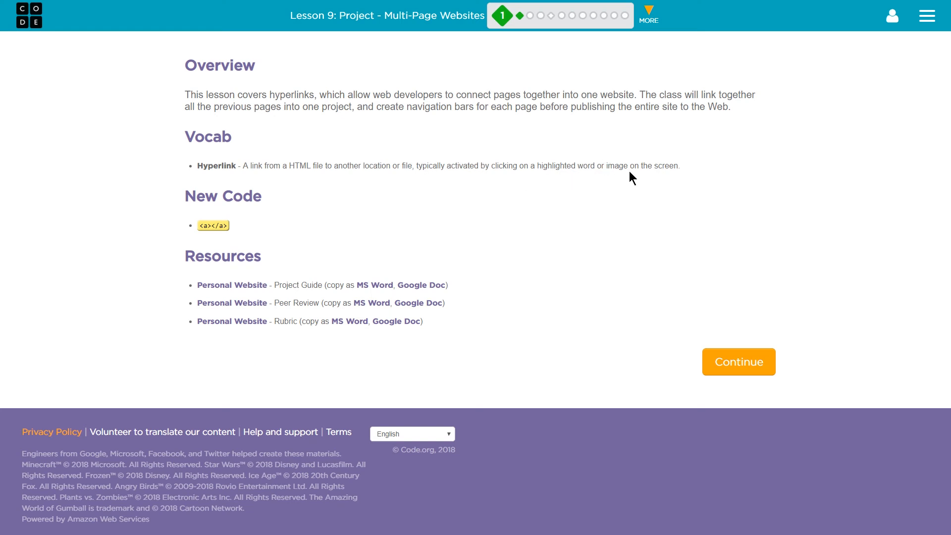
{"action": "mouse_move", "coordinate": [292, 217]}
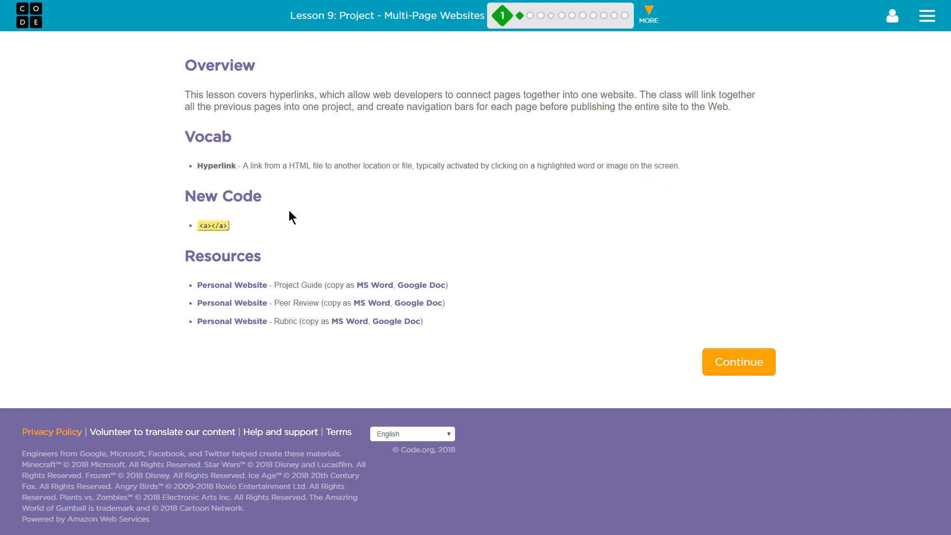
{"action": "mouse_move", "coordinate": [213, 225]}
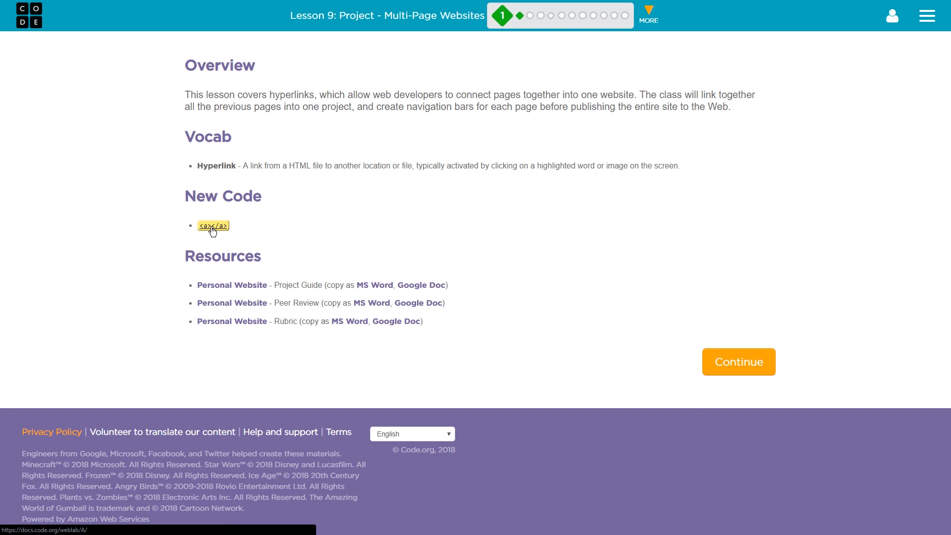
{"action": "mouse_move", "coordinate": [249, 239]}
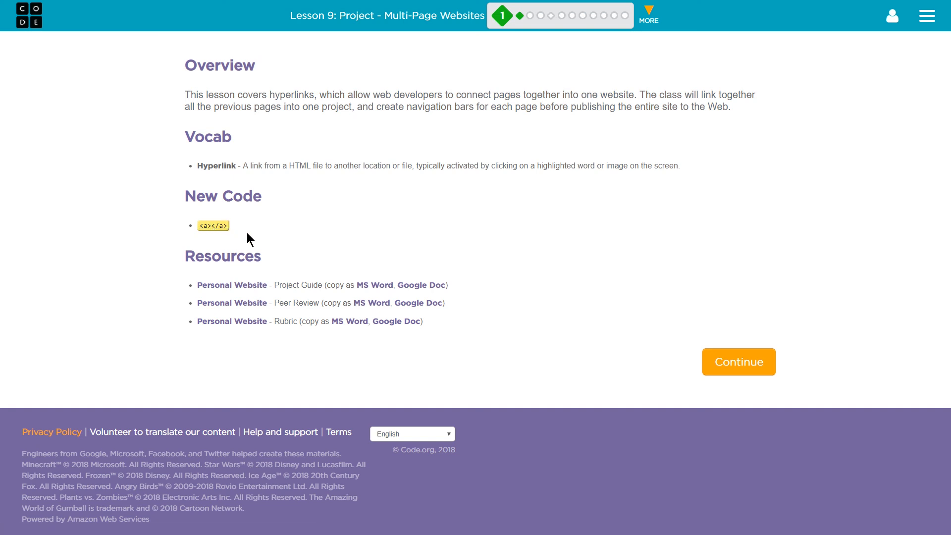
{"action": "mouse_move", "coordinate": [273, 243]}
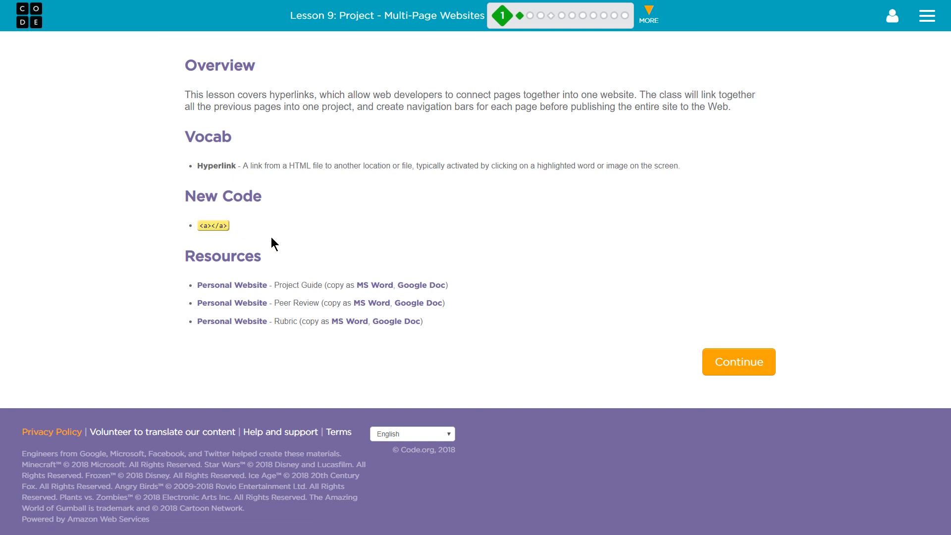
{"action": "mouse_move", "coordinate": [685, 374]}
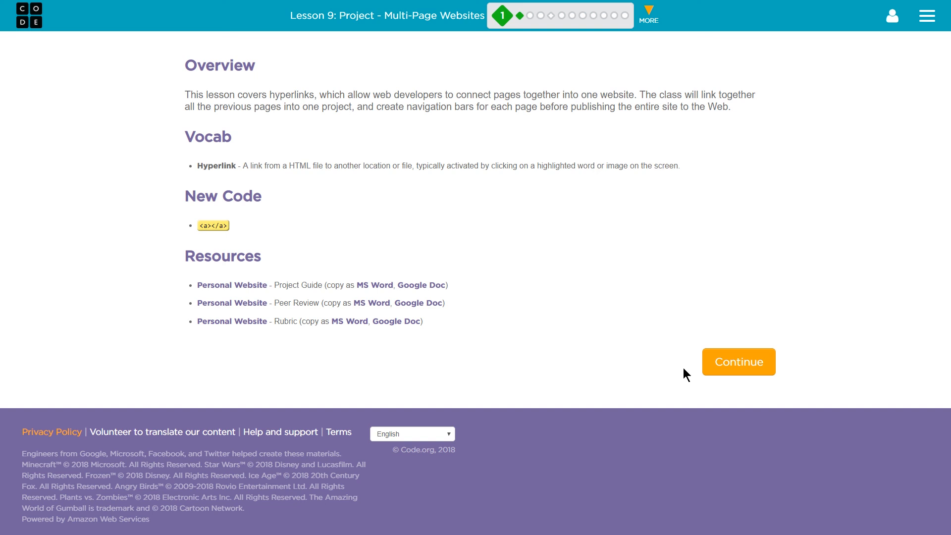
{"action": "mouse_move", "coordinate": [716, 367]}
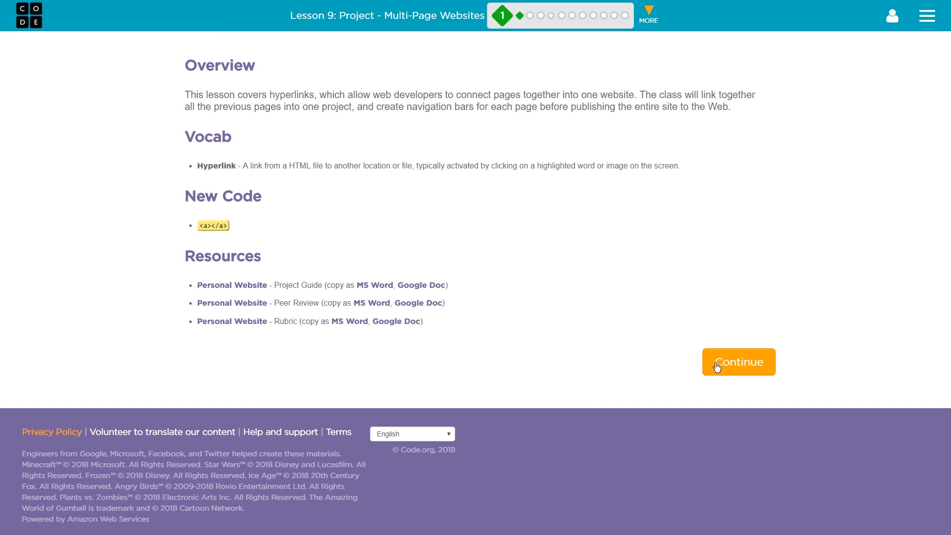